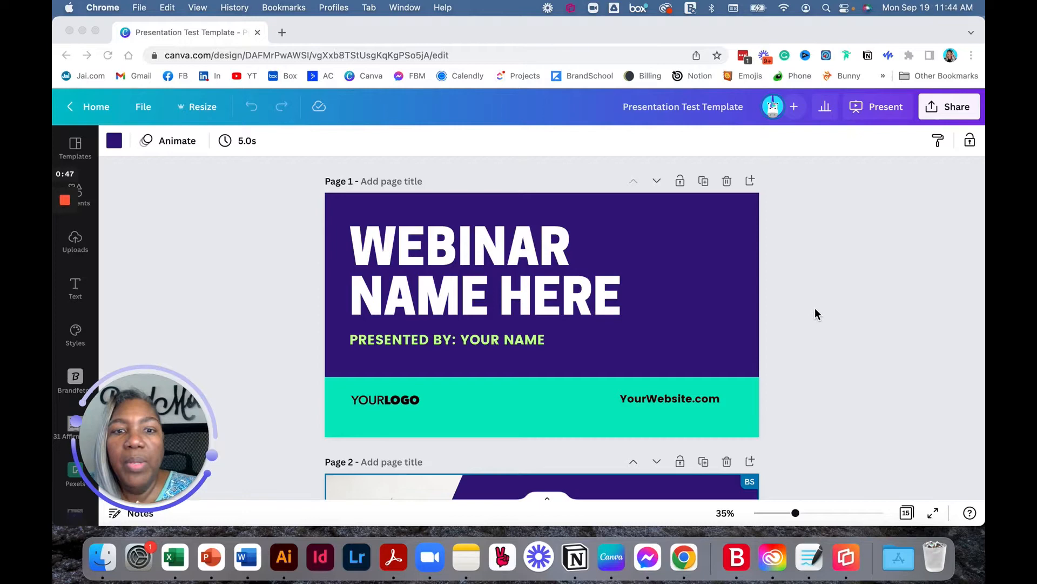
{"action": "mouse_move", "coordinate": [859, 232]}
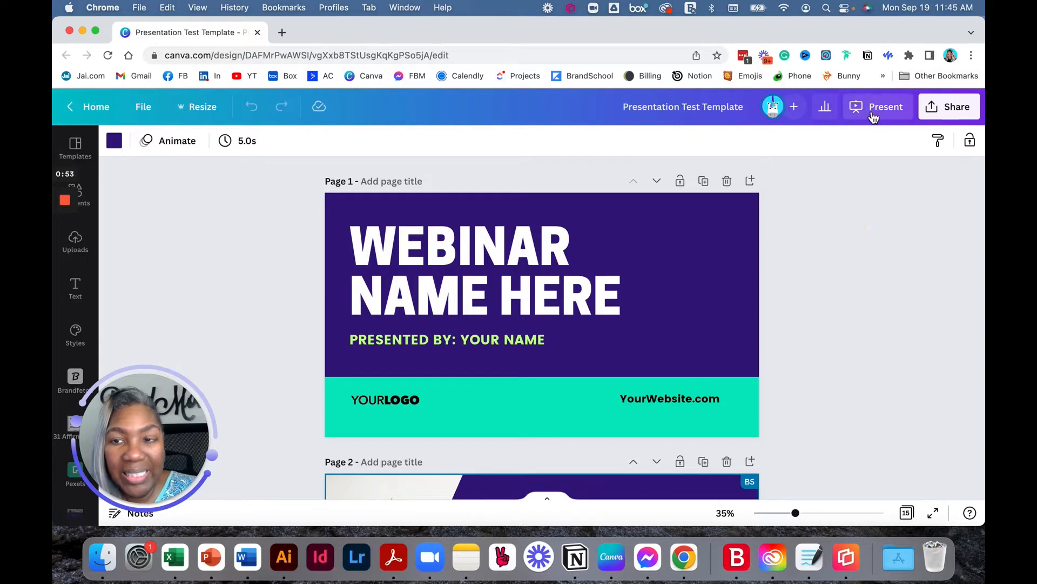
Choose the Standard, self-paced presentation type in the Present options for the webinar deck
{"action": "left_click", "coordinate": [885, 107]}
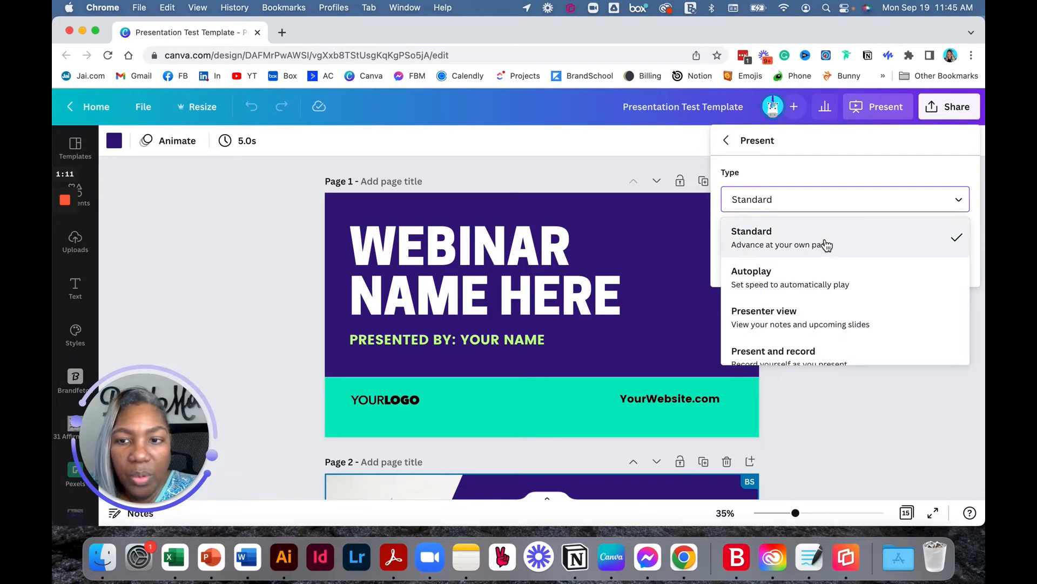
{"action": "left_click", "coordinate": [751, 237]}
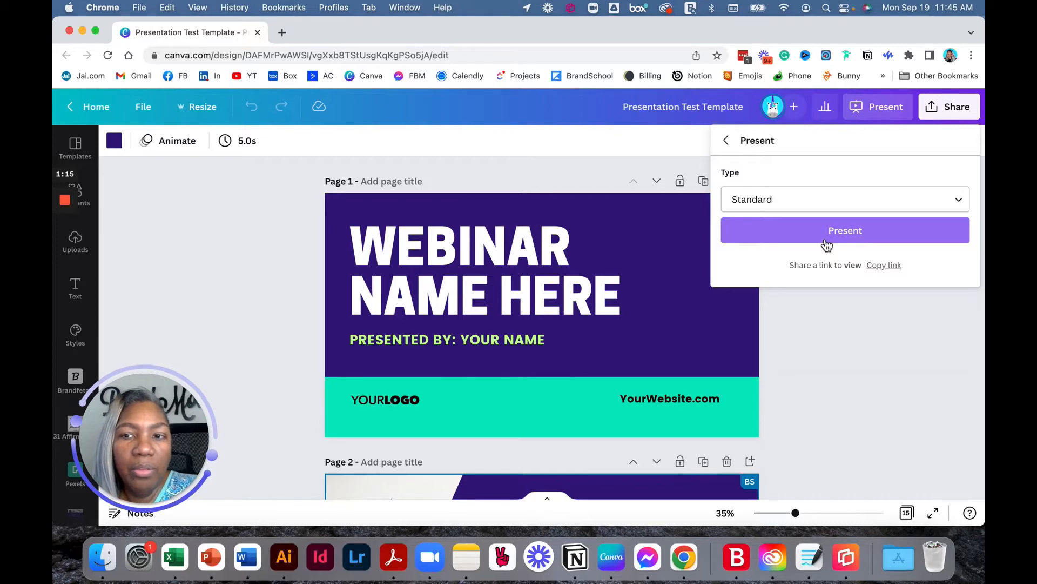
{"action": "left_click", "coordinate": [845, 230]}
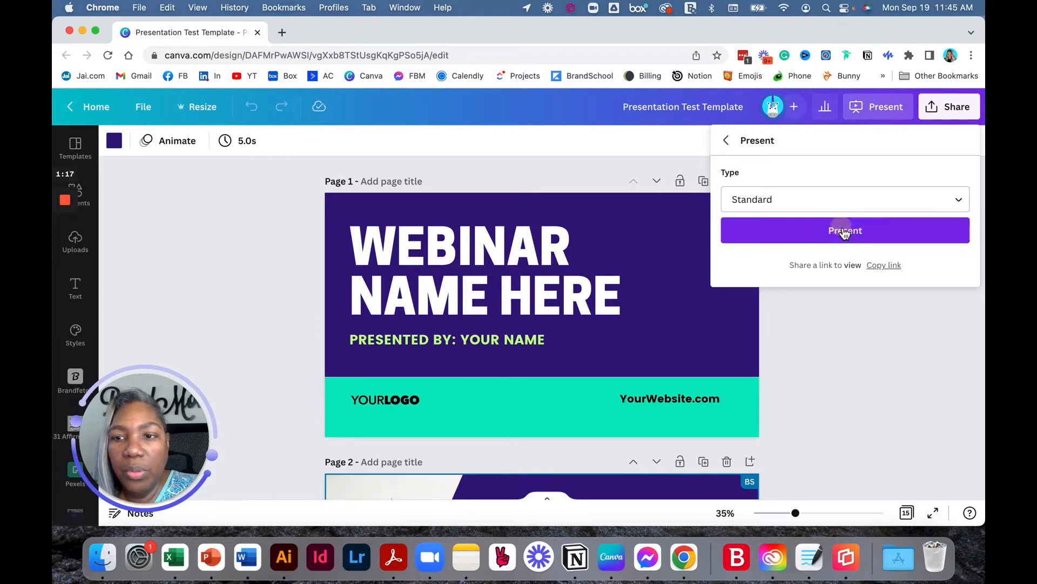
Play the deck fullscreen from slide 1 and reveal the More options with remote control and autoplay
{"action": "left_click", "coordinate": [845, 230]}
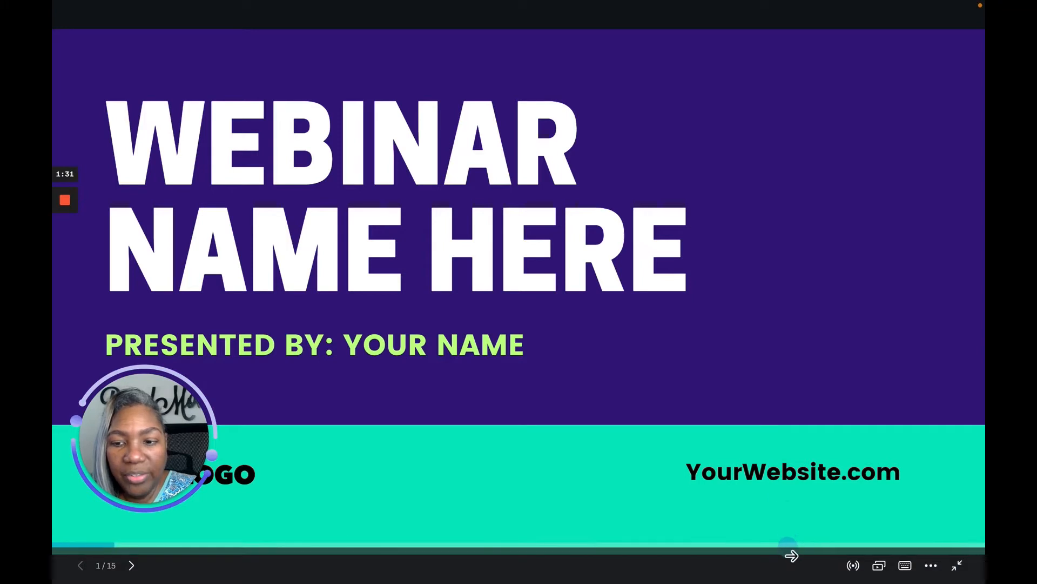
{"action": "mouse_move", "coordinate": [853, 565]}
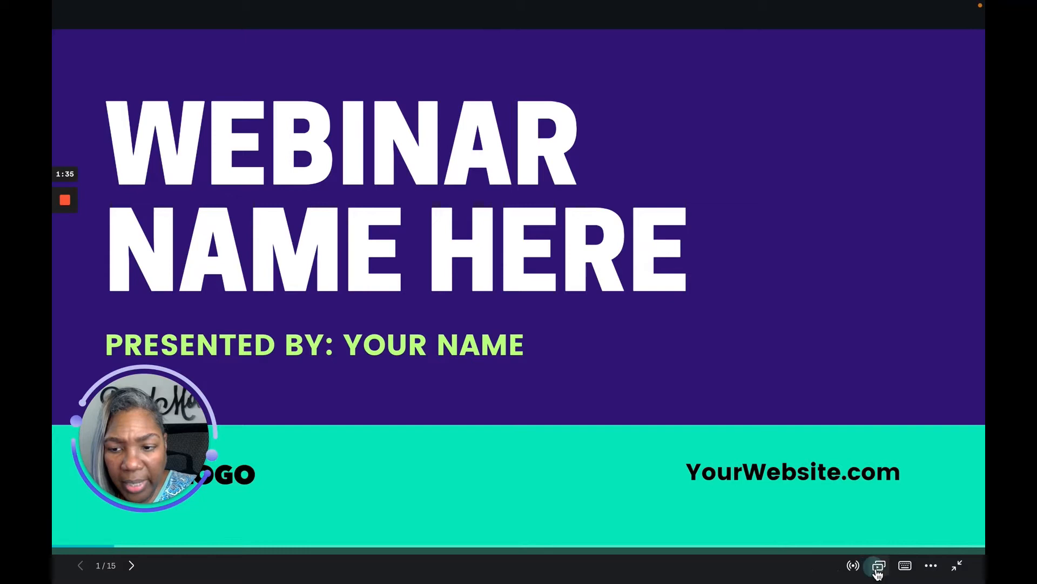
{"action": "mouse_move", "coordinate": [930, 565]}
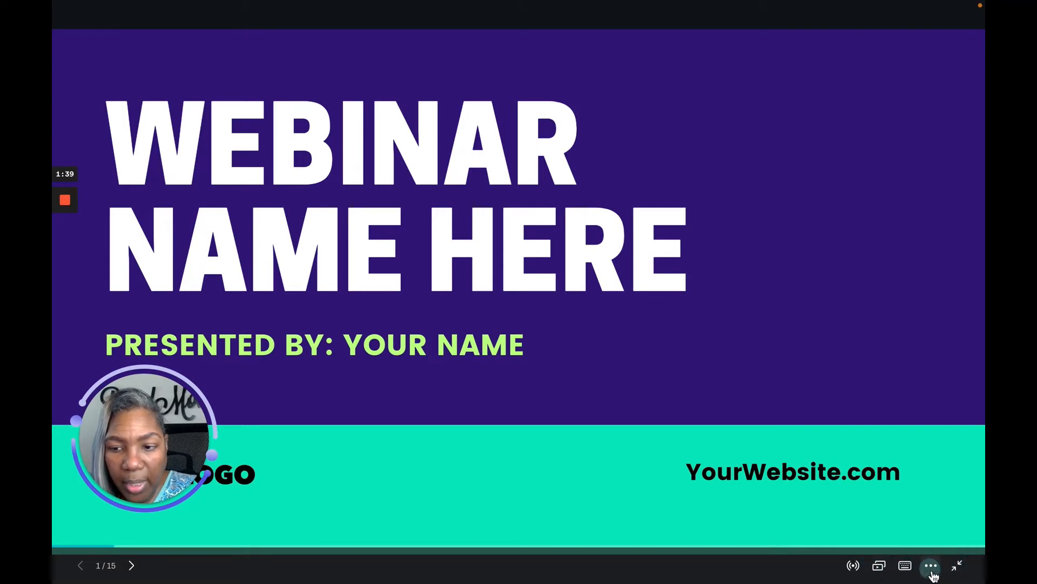
{"action": "left_click", "coordinate": [931, 566]}
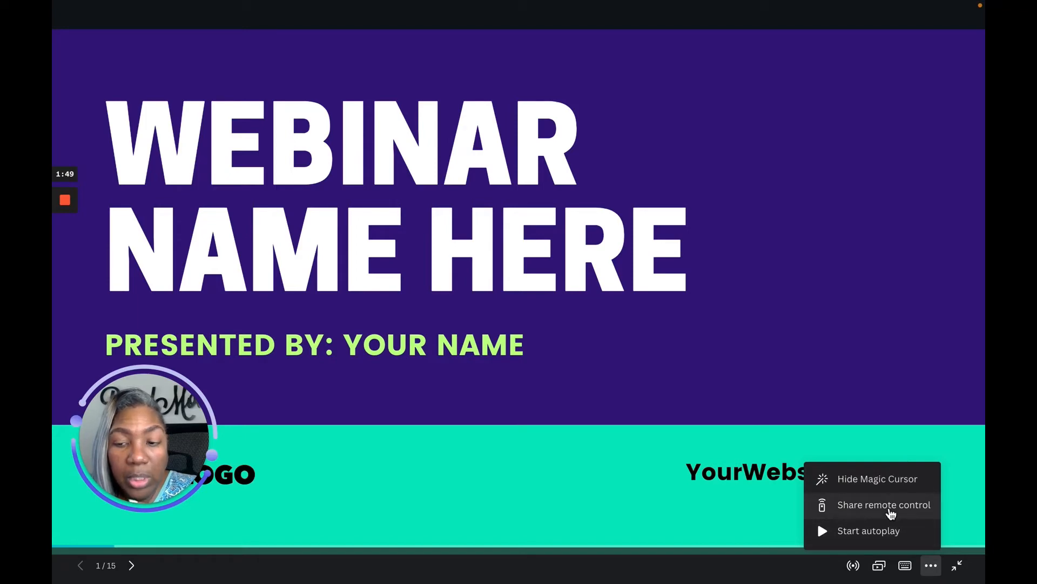
Share remote control, then pause and resume it so one device stays connected
{"action": "left_click", "coordinate": [883, 504]}
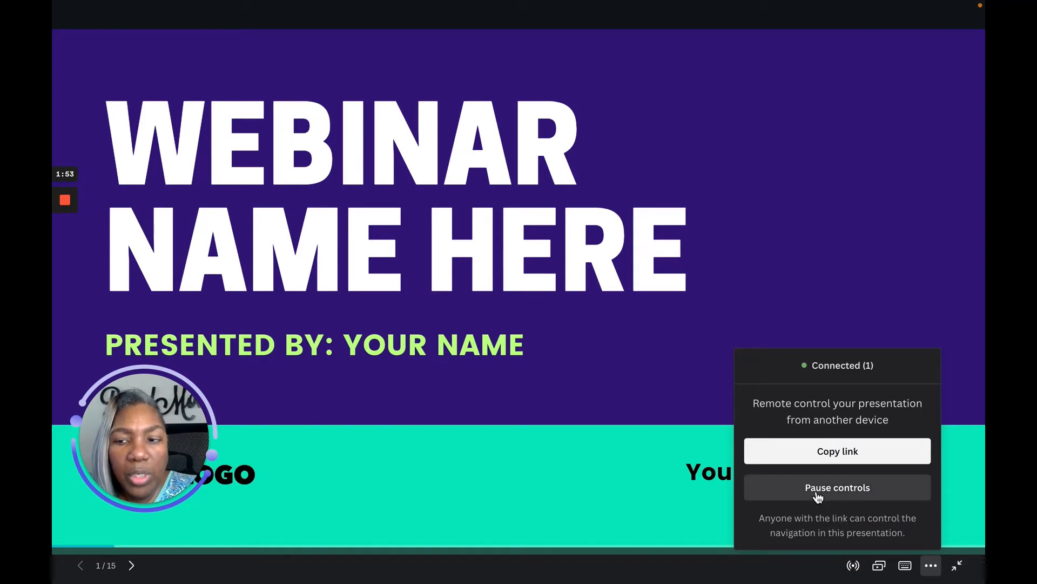
{"action": "left_click", "coordinate": [837, 487]}
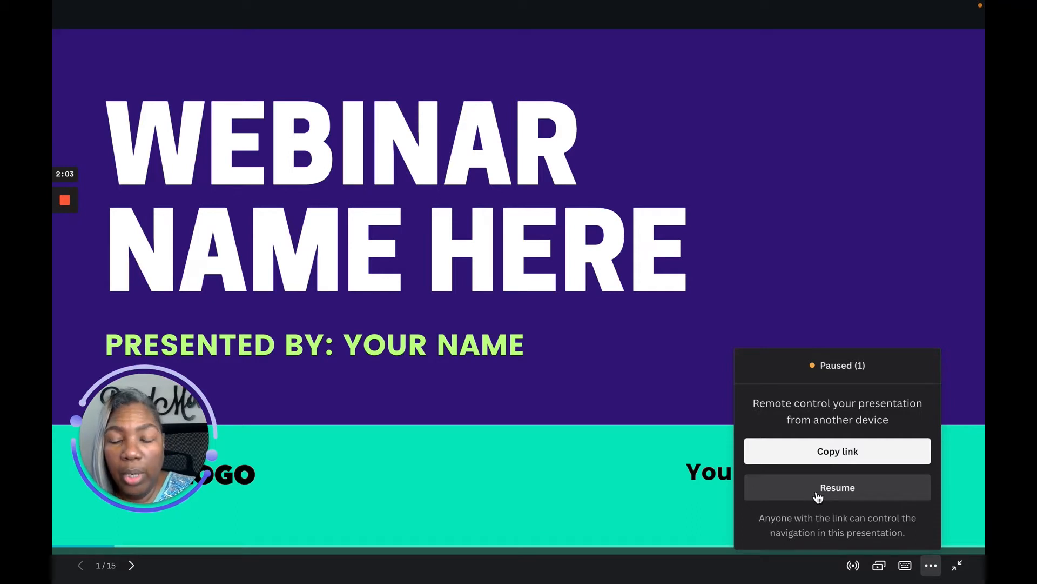
{"action": "left_click", "coordinate": [837, 488]}
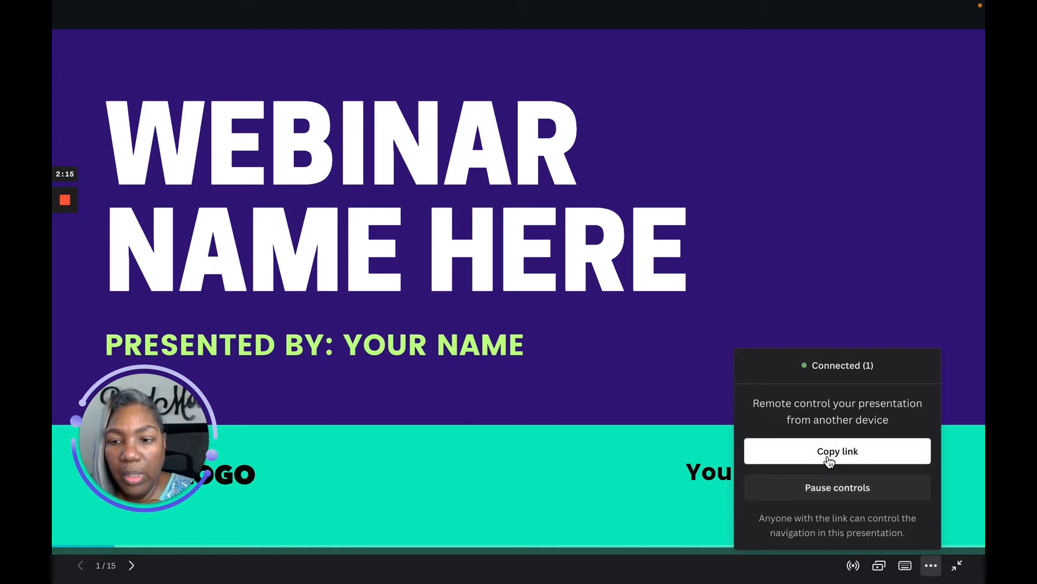
{"action": "left_click", "coordinate": [837, 451]}
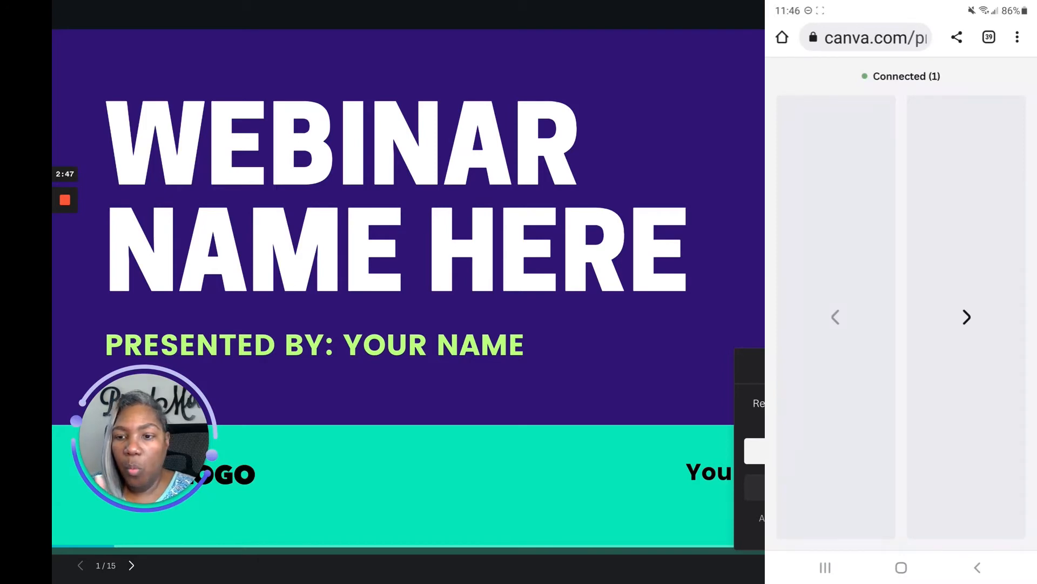
Advance from the title slide past the section divider to the content slides using the phone remote
{"action": "left_click", "coordinate": [131, 565]}
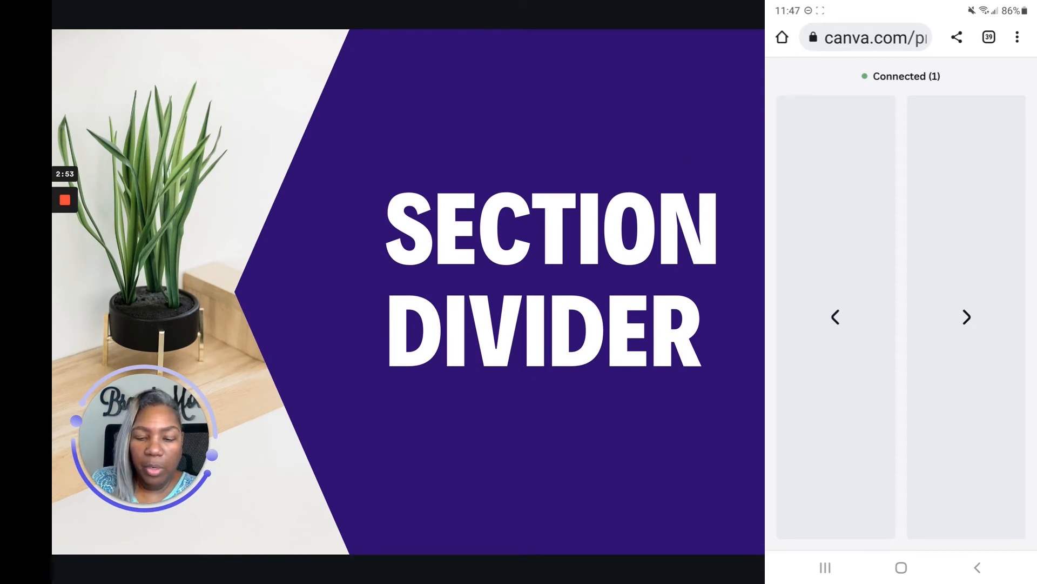
{"action": "left_click", "coordinate": [966, 317]}
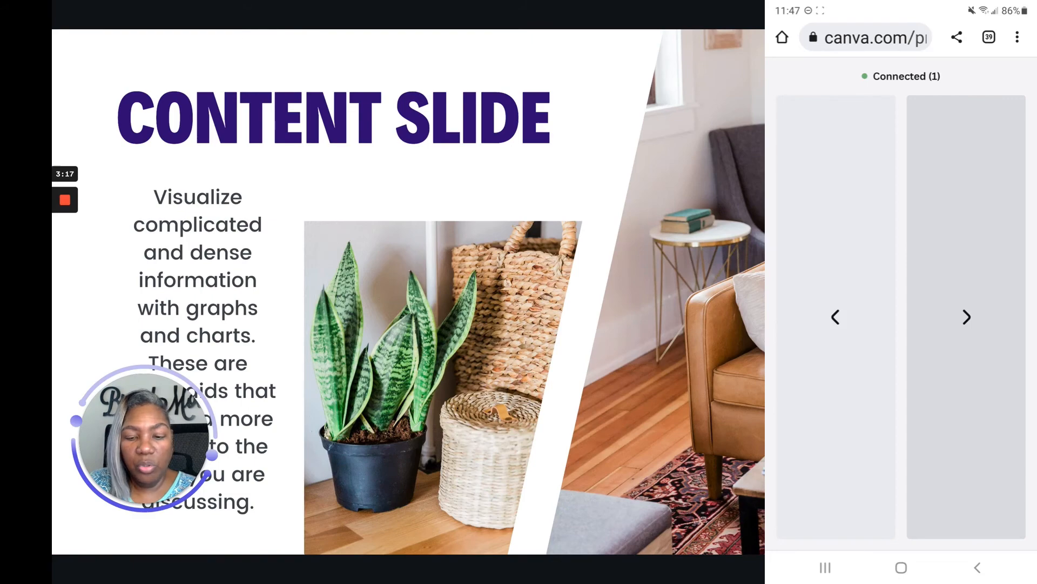
{"action": "left_click", "coordinate": [966, 316]}
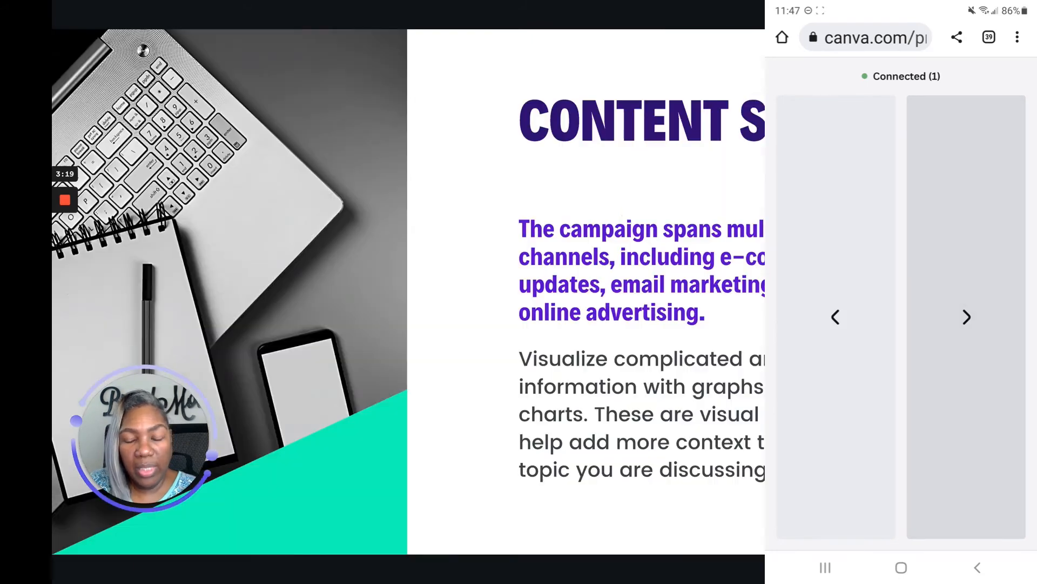